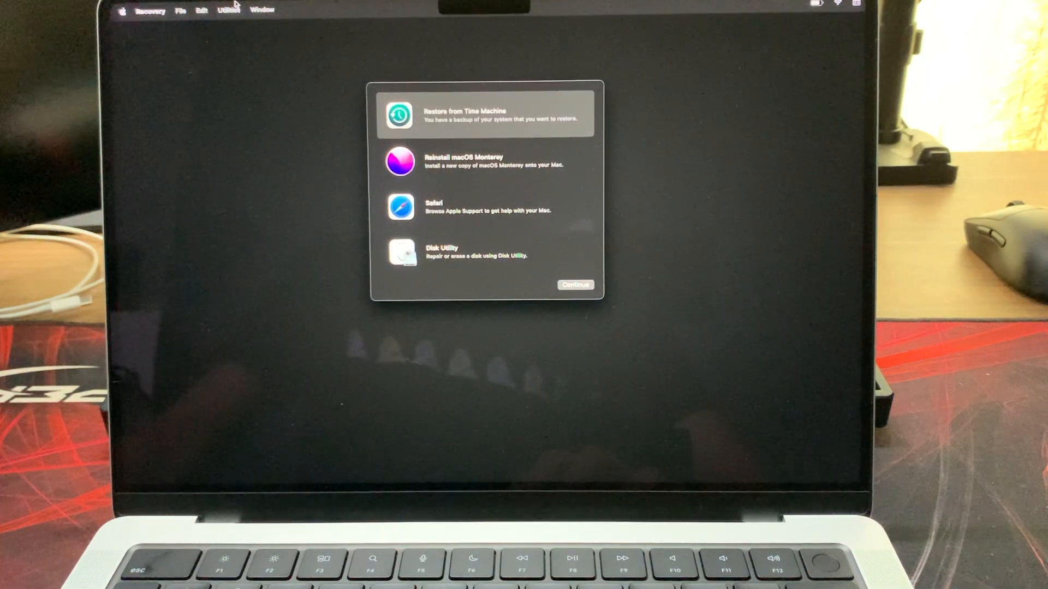
Launch Startup Security Utility from the Recovery utilities, then dismiss its warning and quit.
click(228, 10)
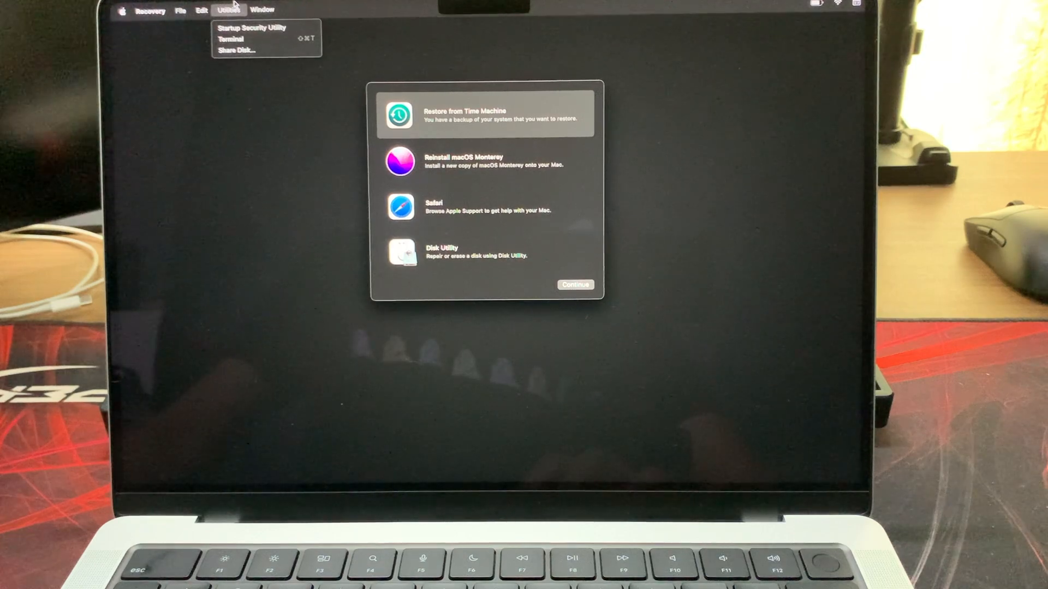
mouse_move(249, 27)
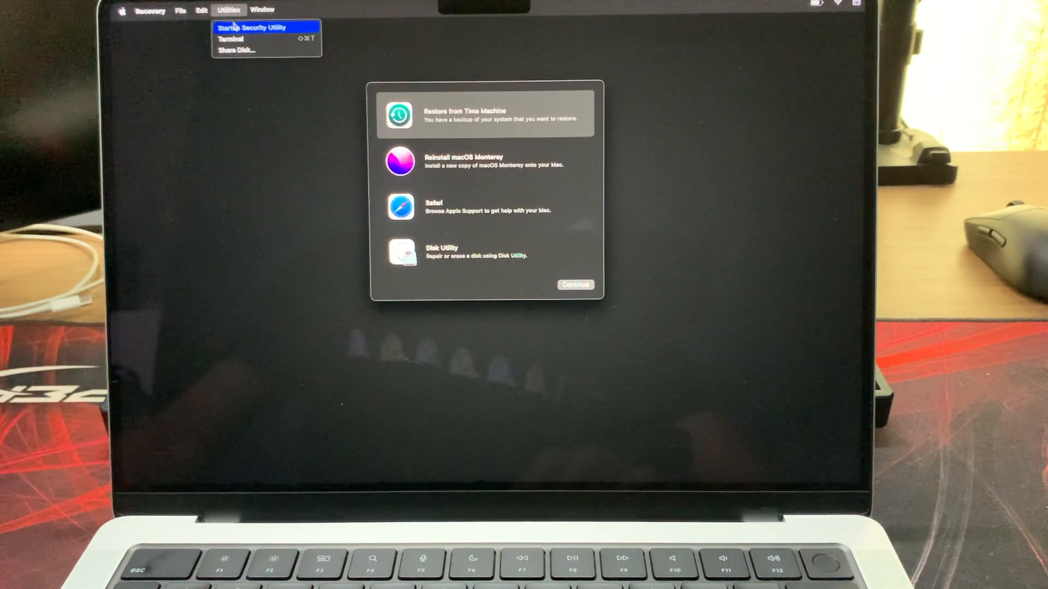
click(251, 27)
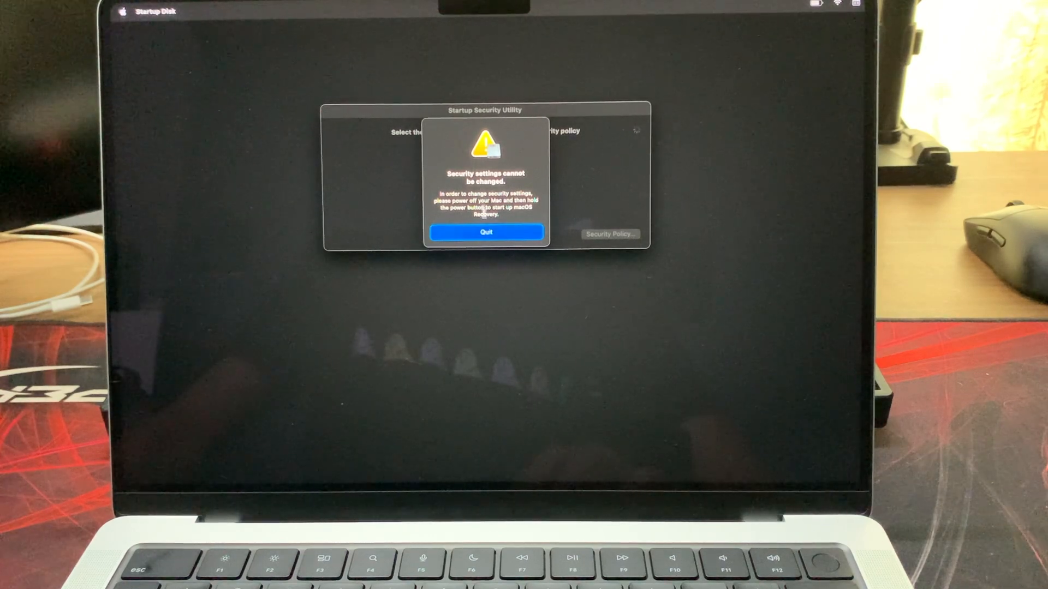
click(486, 231)
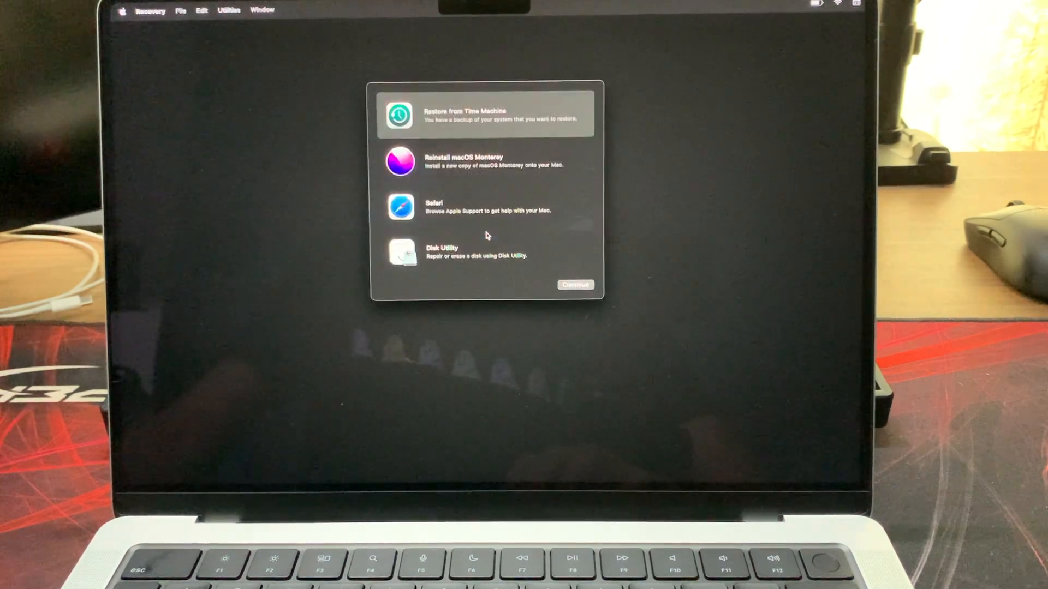
Show the FileVault tab of Security & Privacy and unlock it for changes.
click(122, 10)
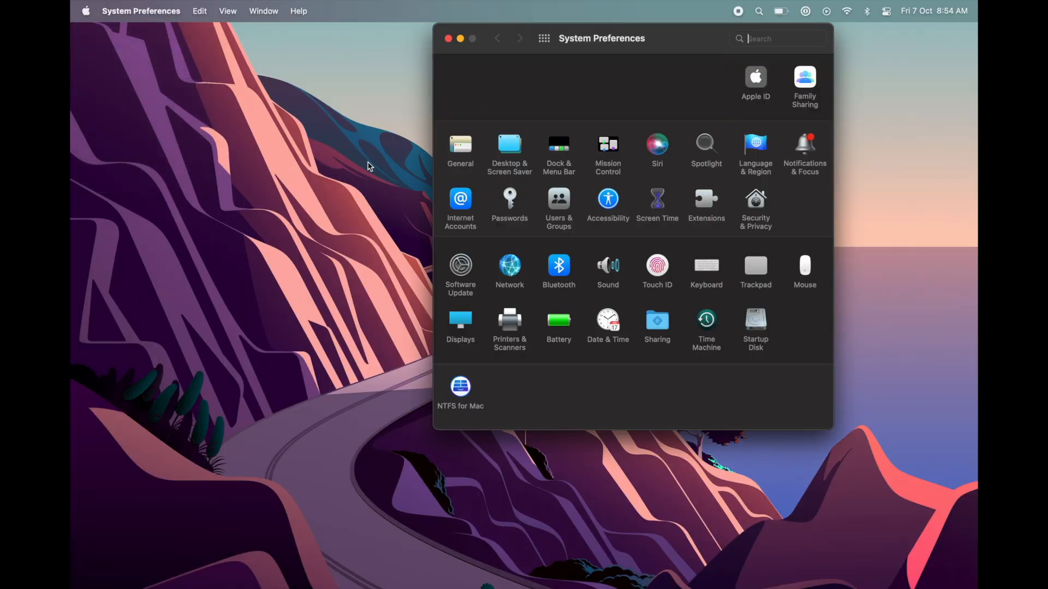
click(755, 200)
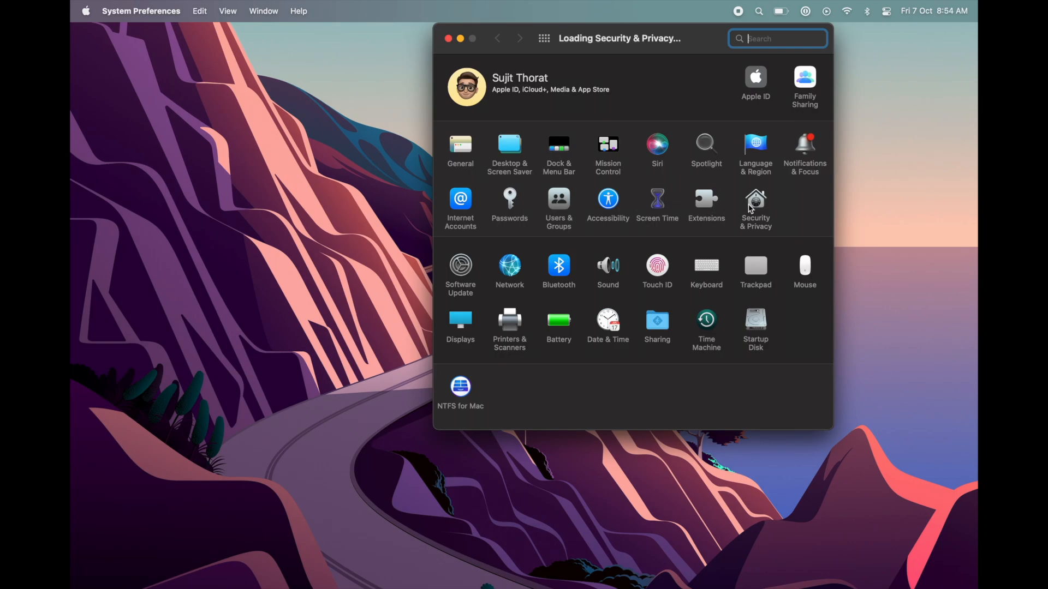
click(755, 207)
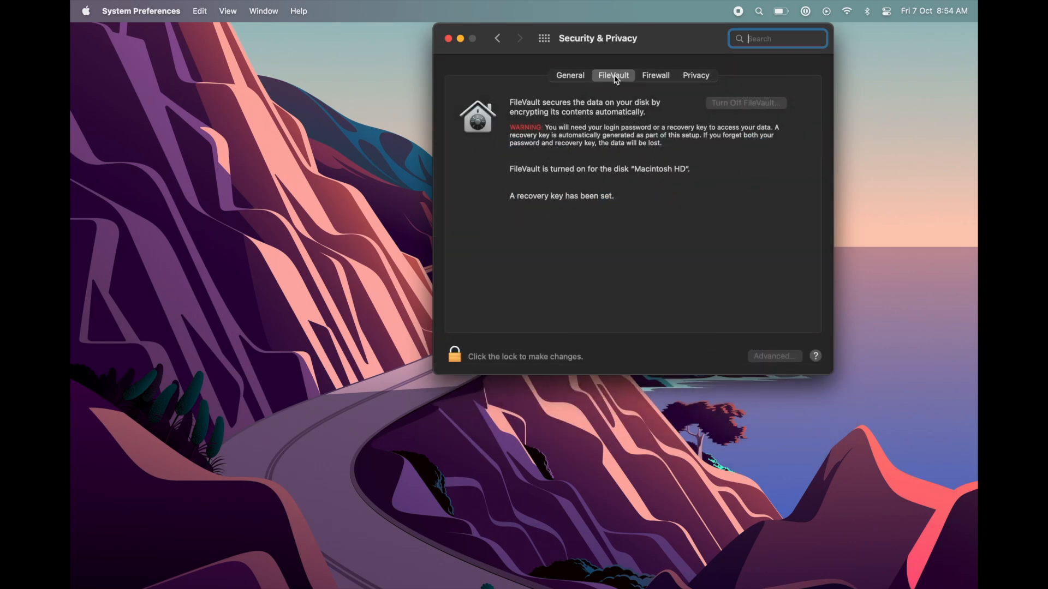
click(454, 357)
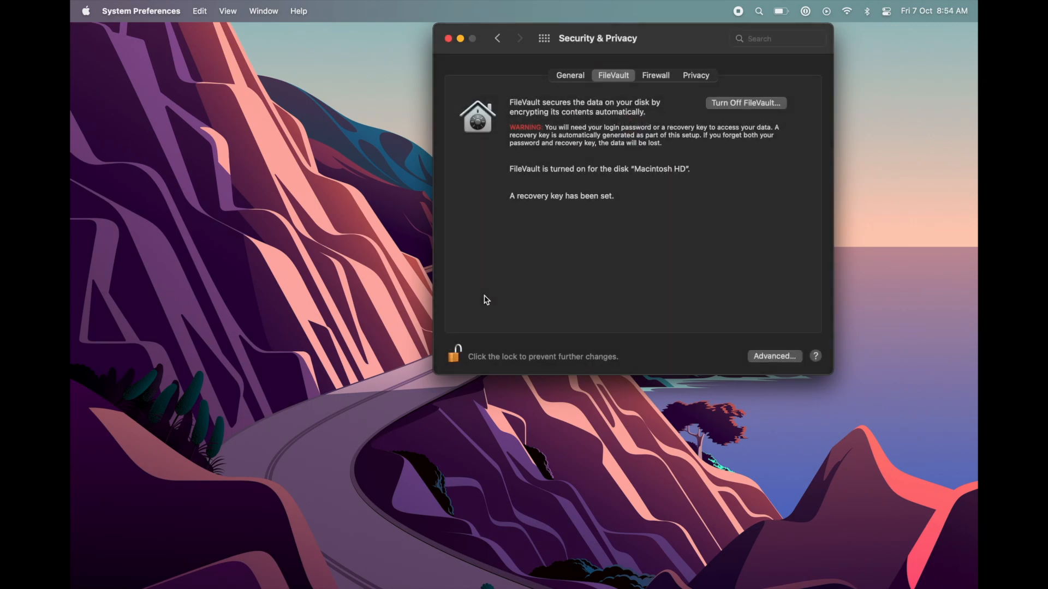
mouse_move(744, 109)
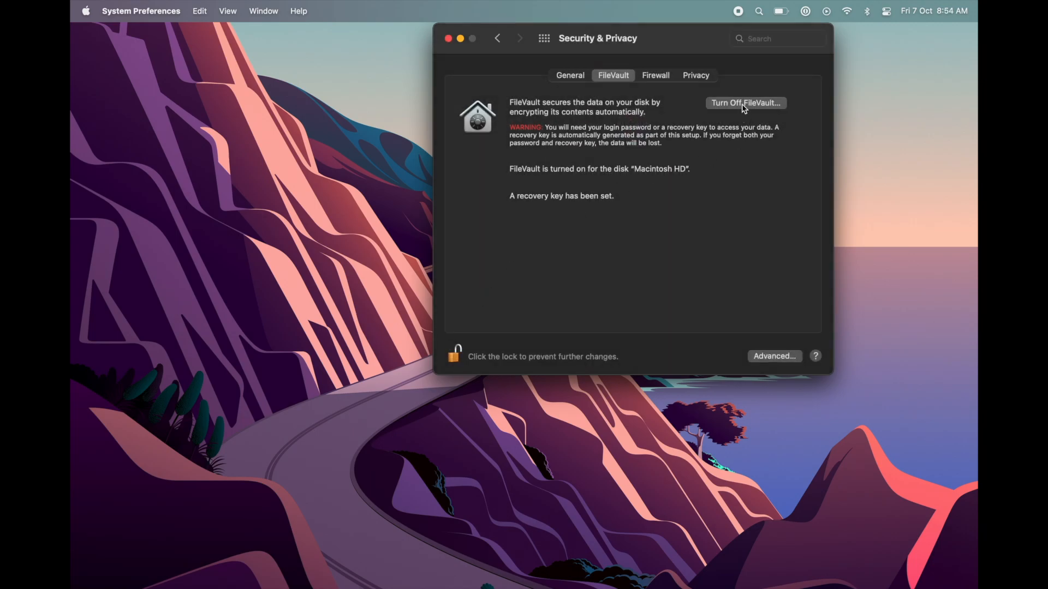
Authorize with the password and confirm Turn Off Encryption for Macintosh HD.
click(744, 103)
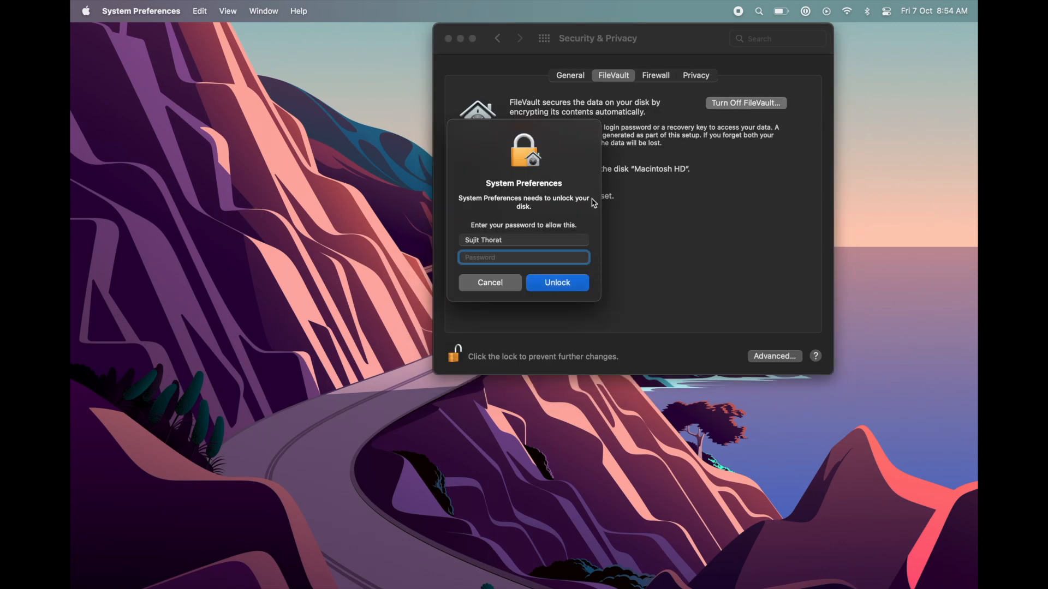
text(password)
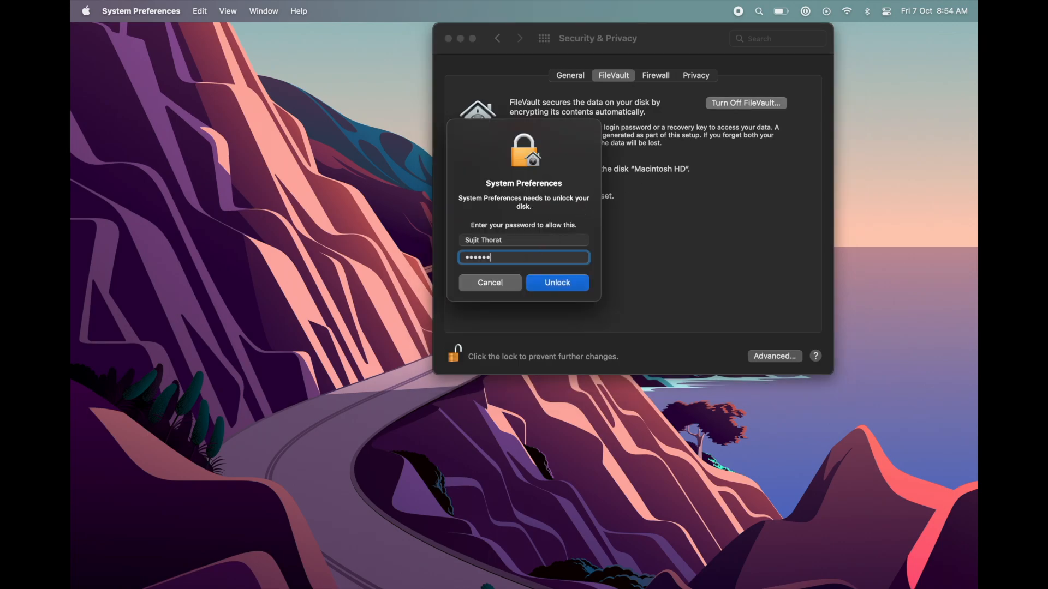
text(password)
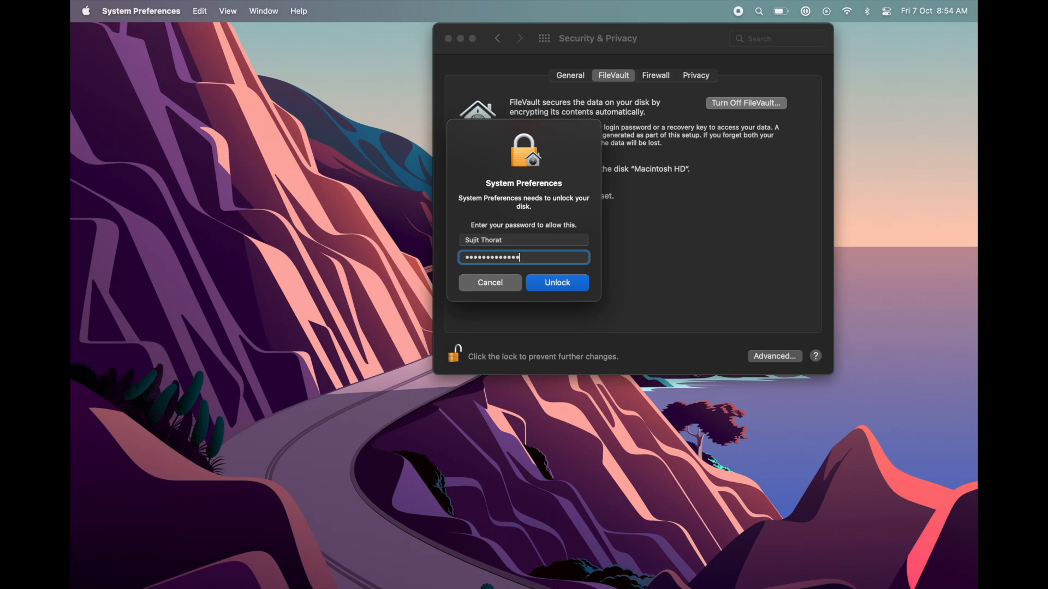
click(557, 282)
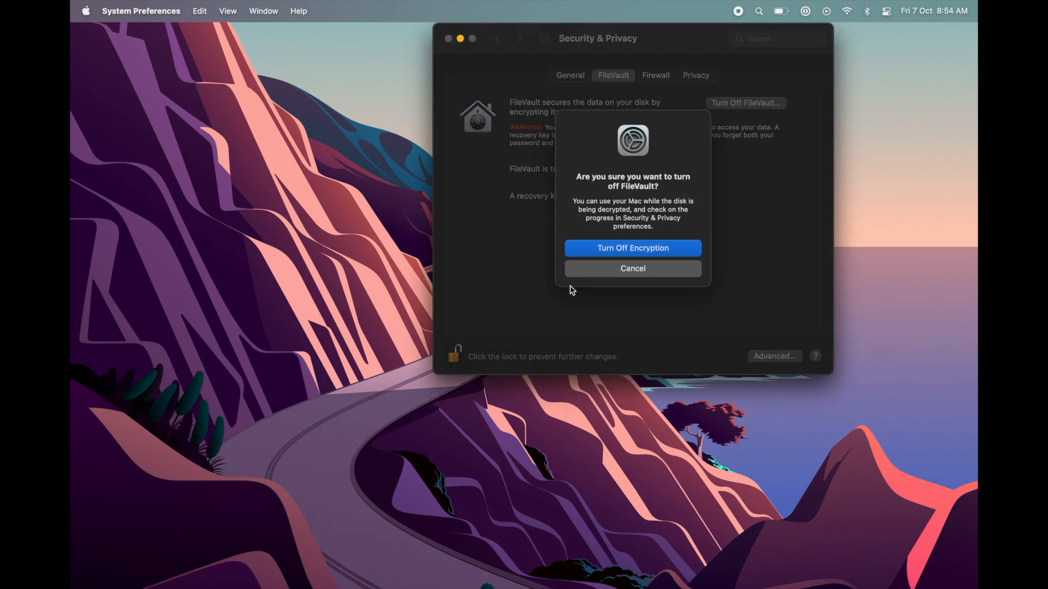
mouse_move(632, 249)
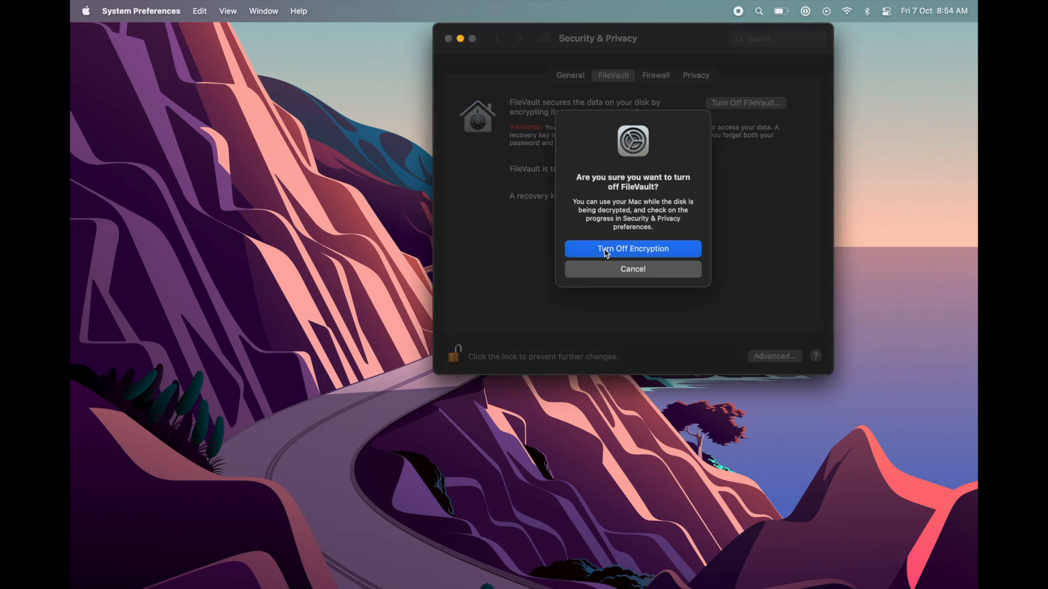
mouse_move(528, 239)
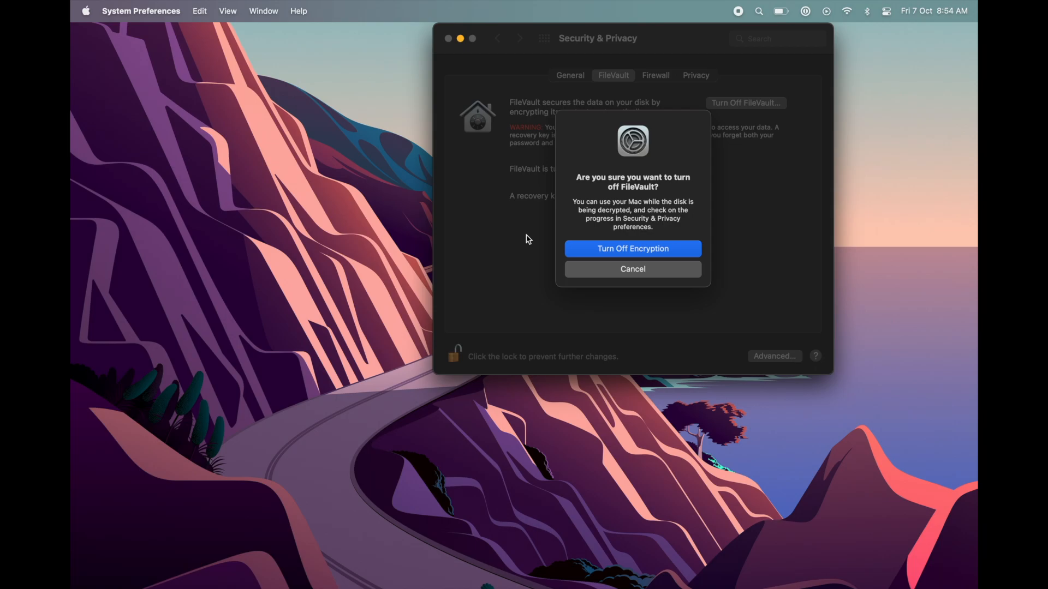
click(632, 248)
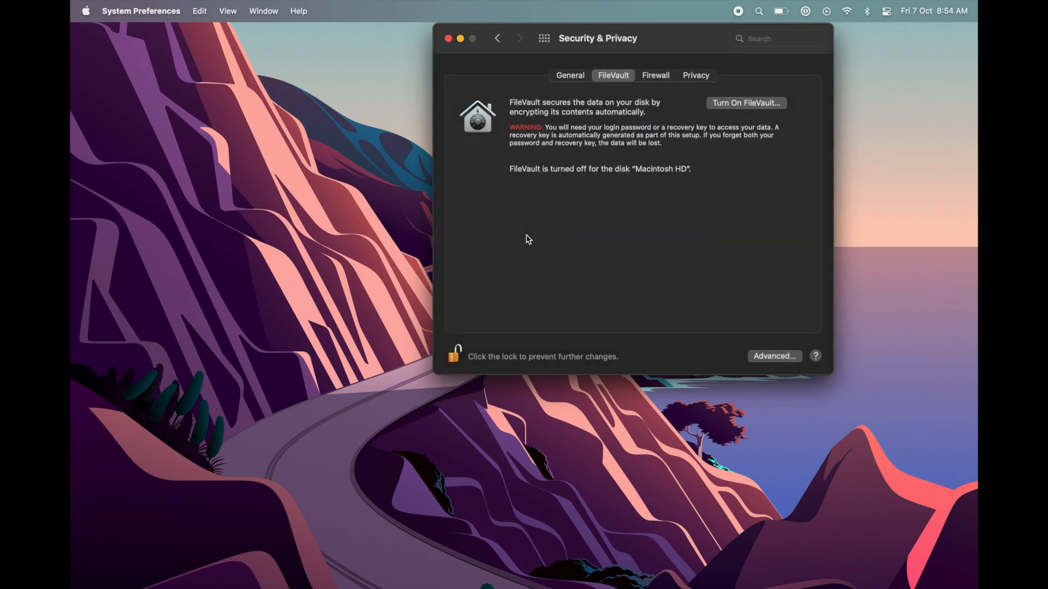
mouse_move(276, 121)
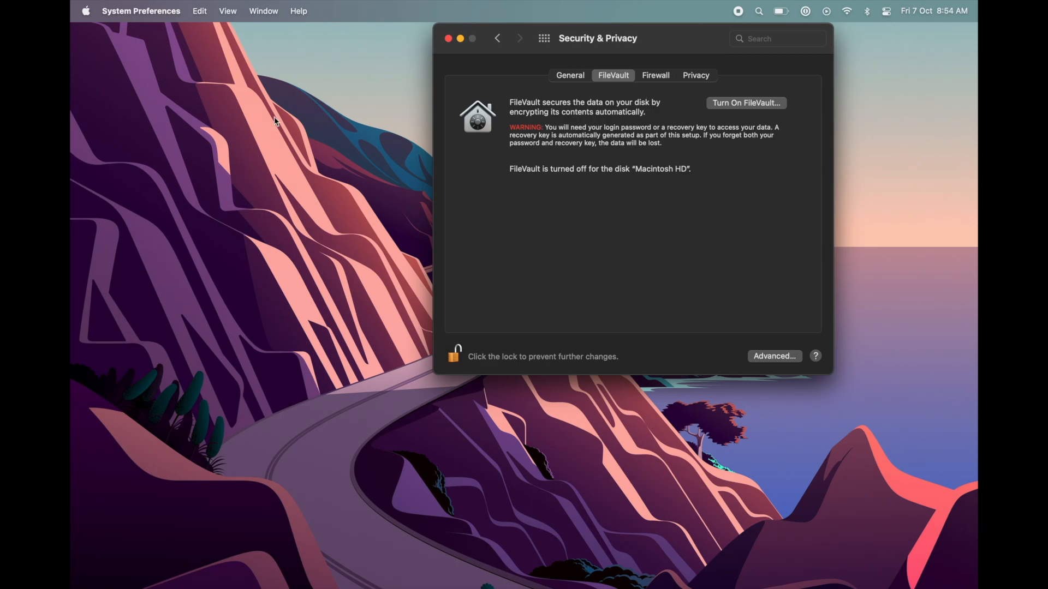
mouse_move(74, 5)
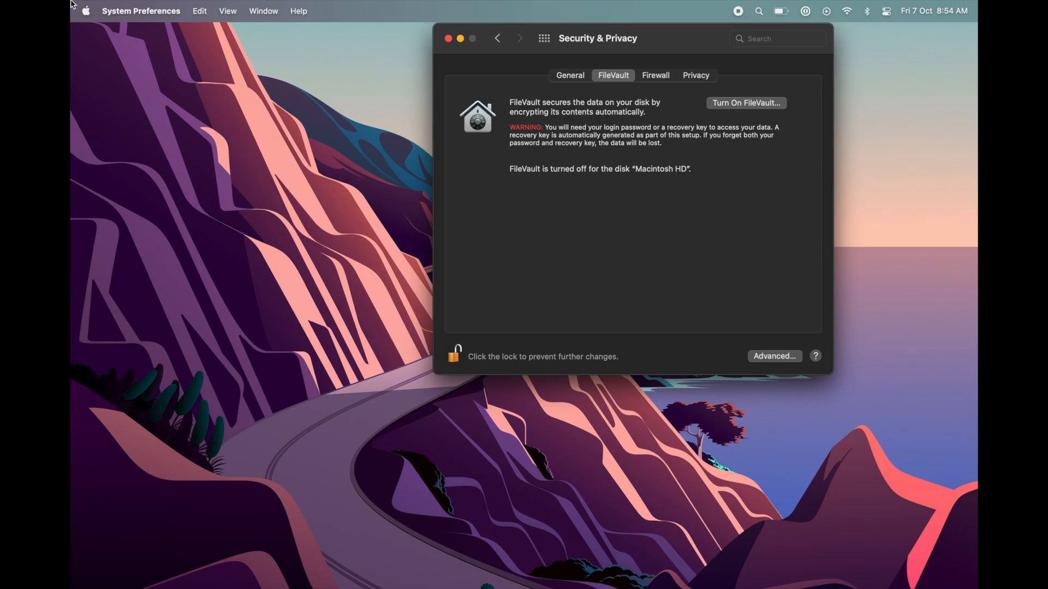